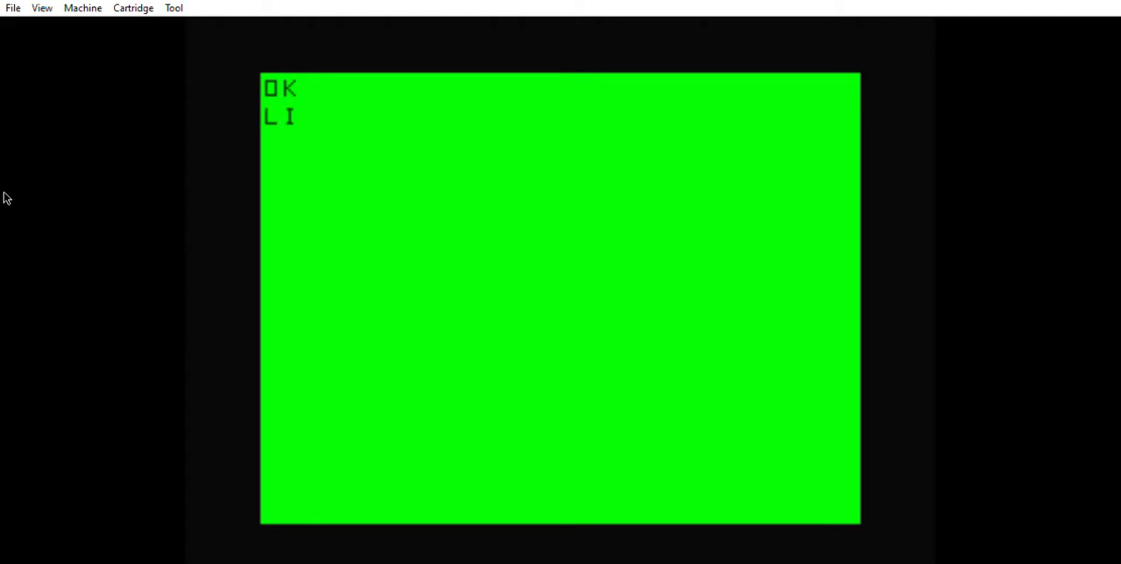
List lines 1 through 10 of the Mexican Hat Dance program with LIST 1-10.
text(IST 1-10)
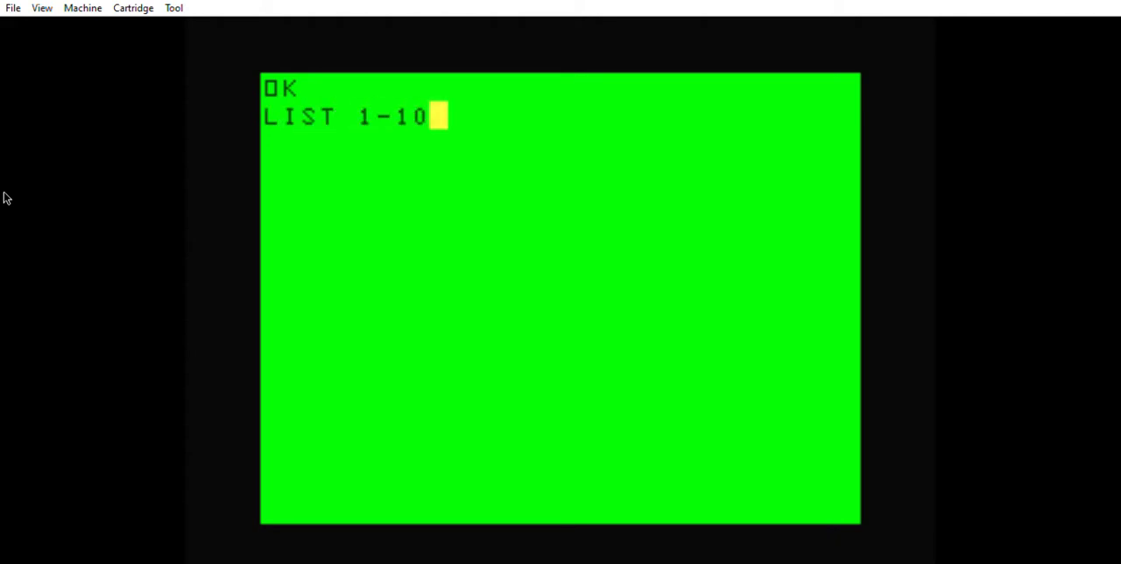
key(Return)
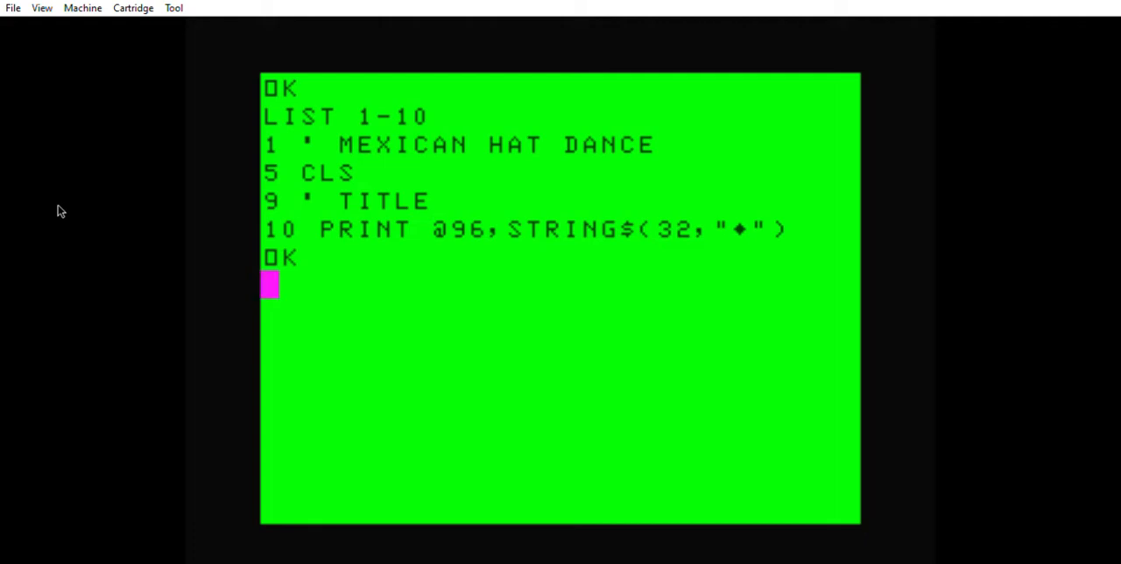
mouse_move(54, 232)
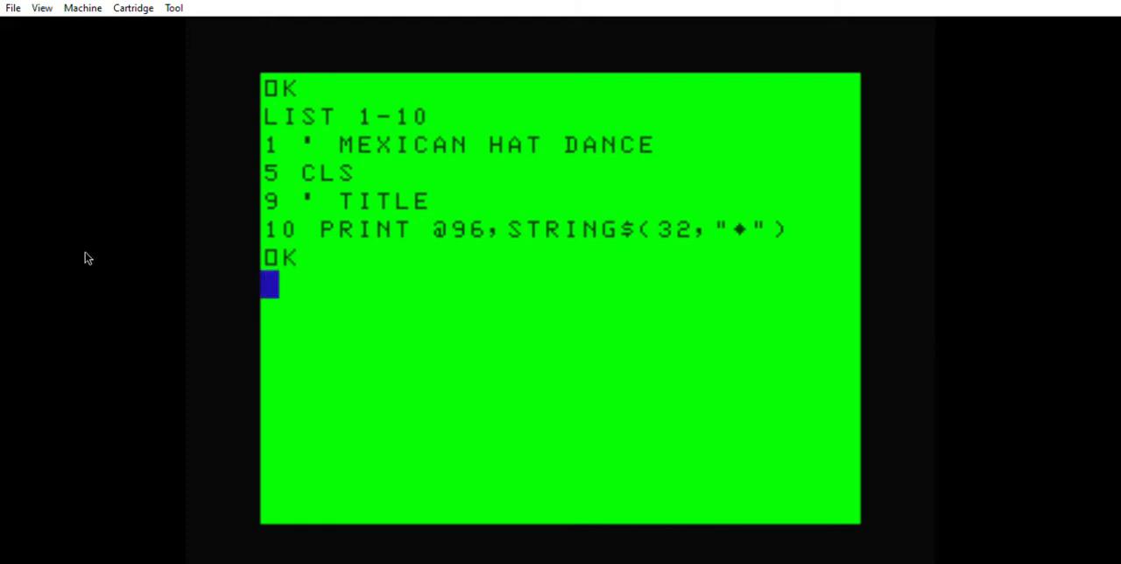
mouse_move(178, 279)
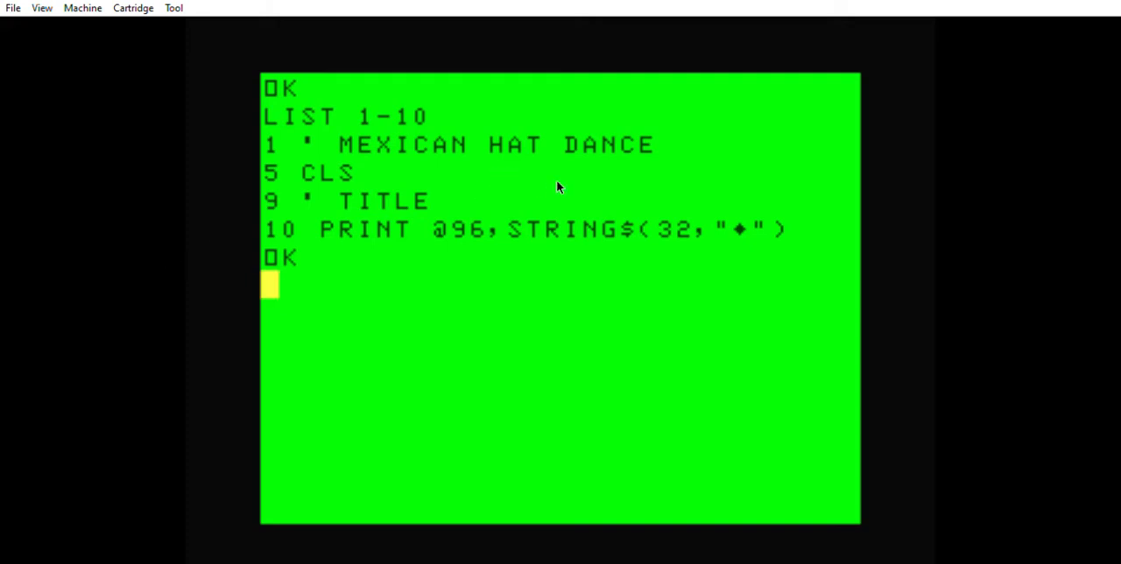
mouse_move(95, 196)
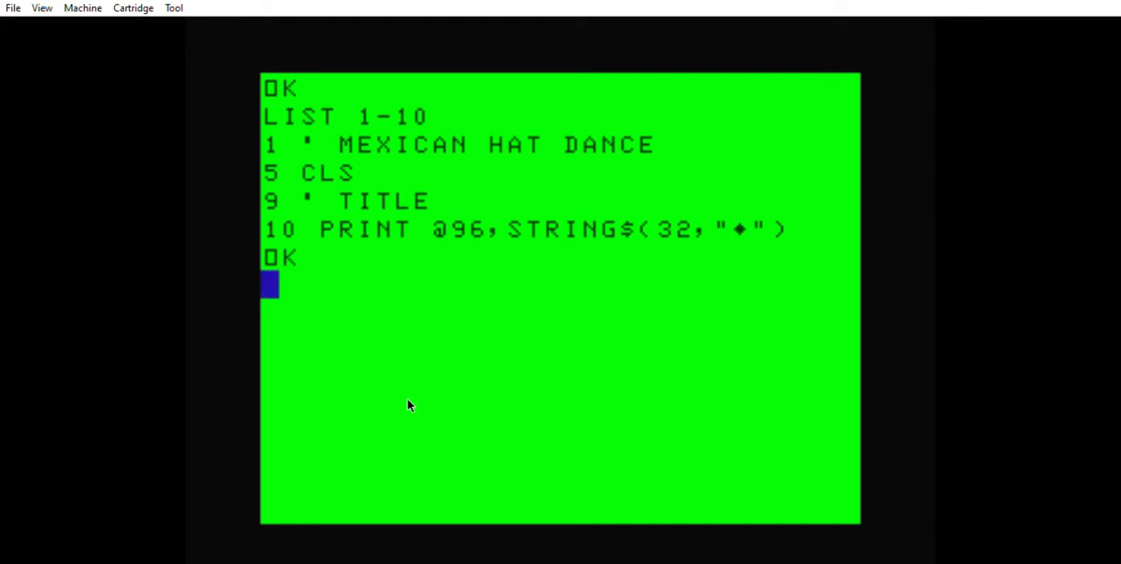
mouse_move(137, 306)
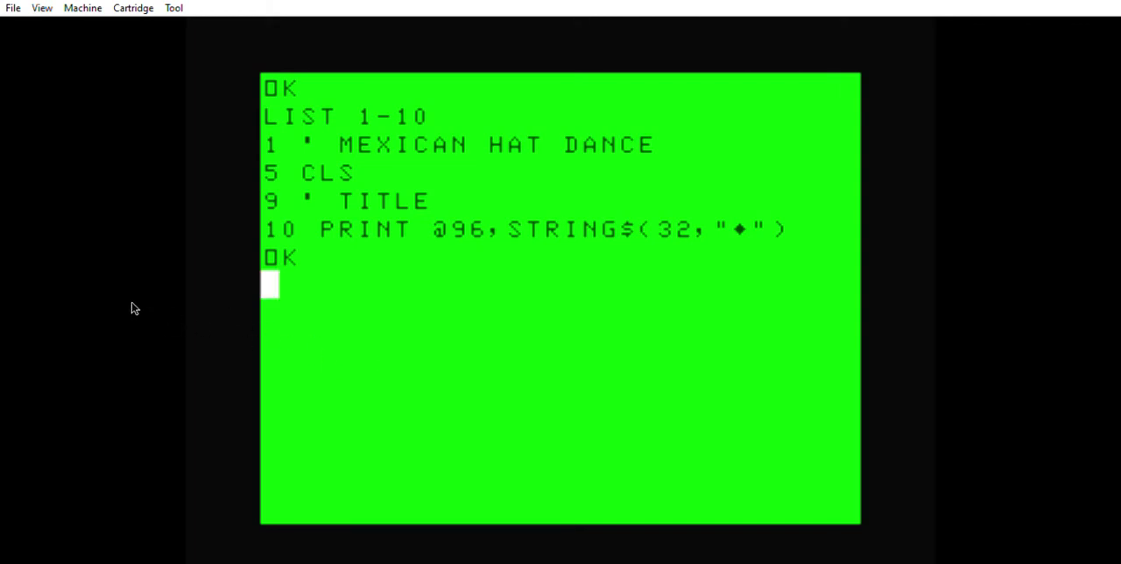
Renumber the program from 1 with RENUM 1, then begin a LIST 1-10 to check it.
text(RE)
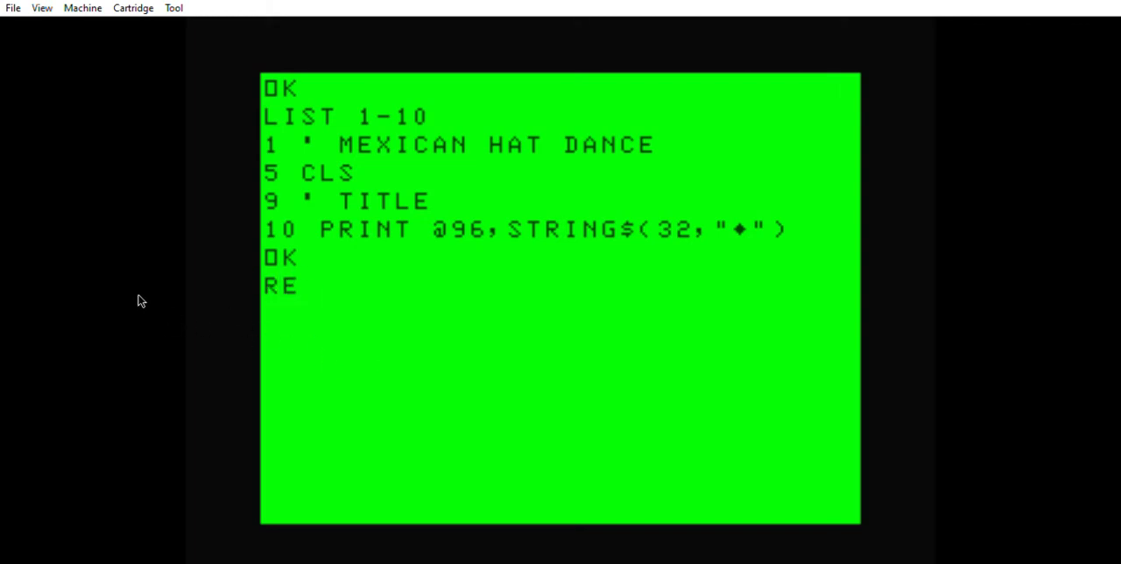
text(NUM 1)
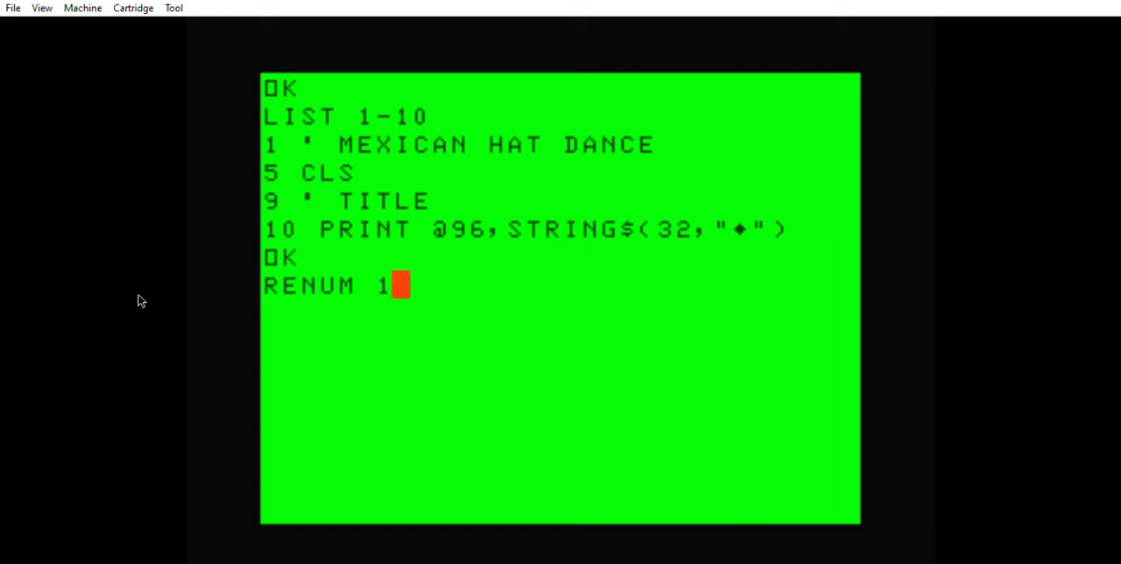
key(Return)
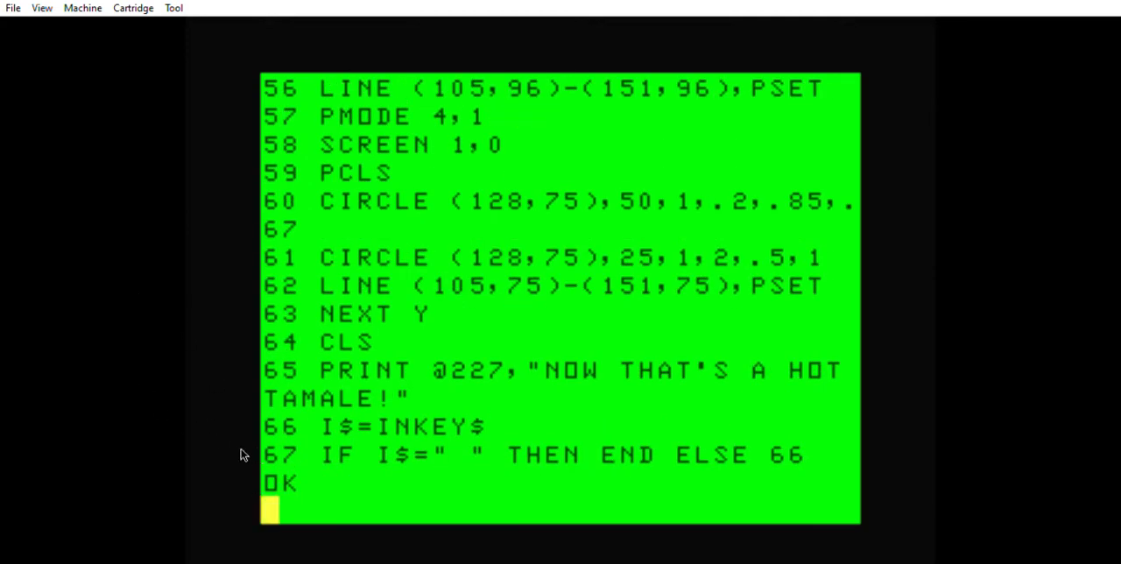
mouse_move(132, 378)
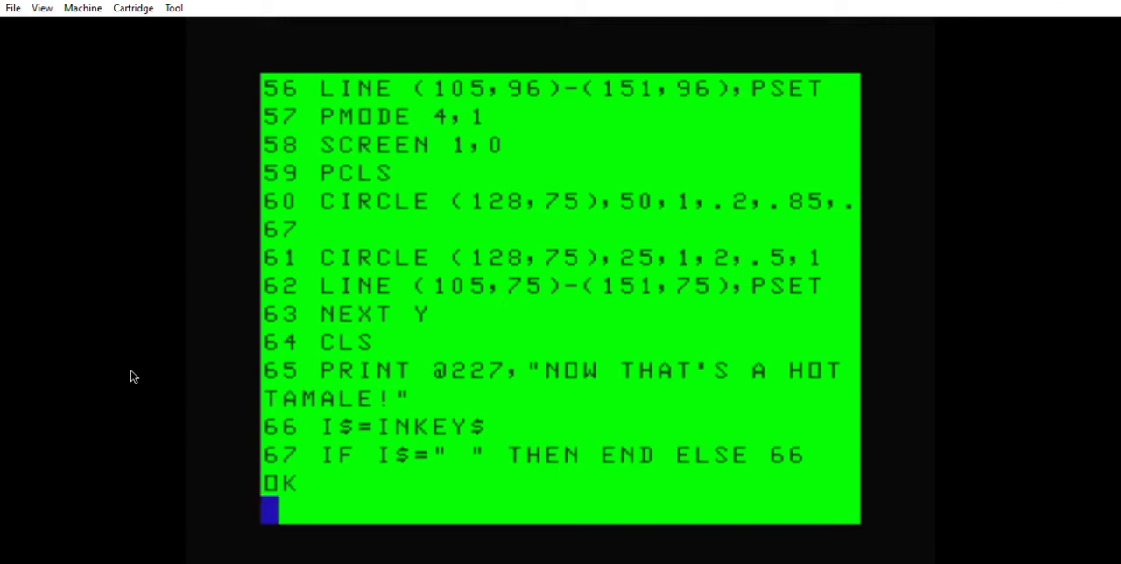
text(LIST)
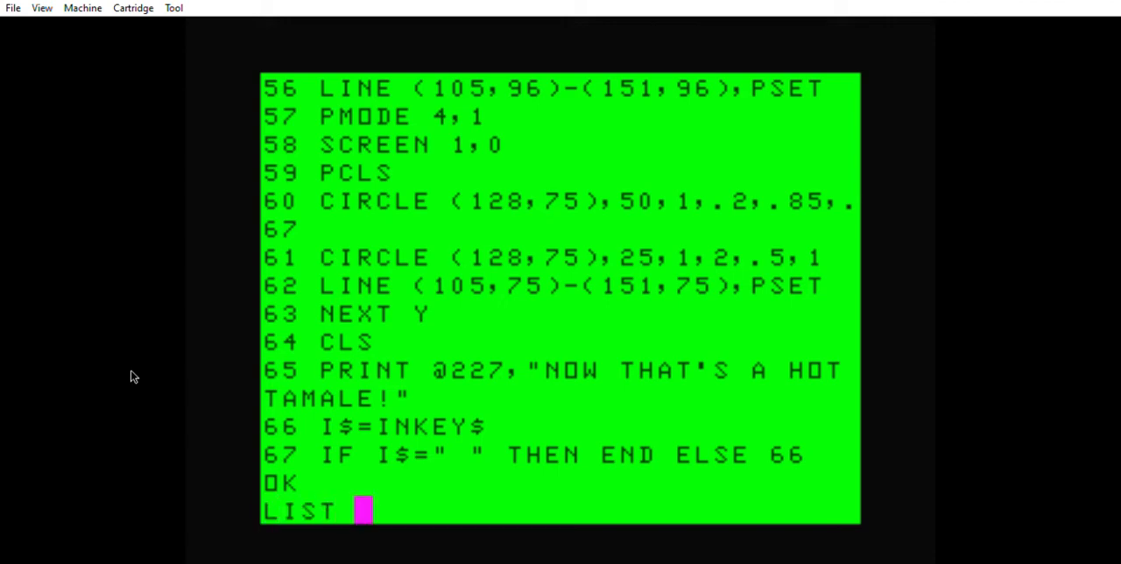
text(1-10)
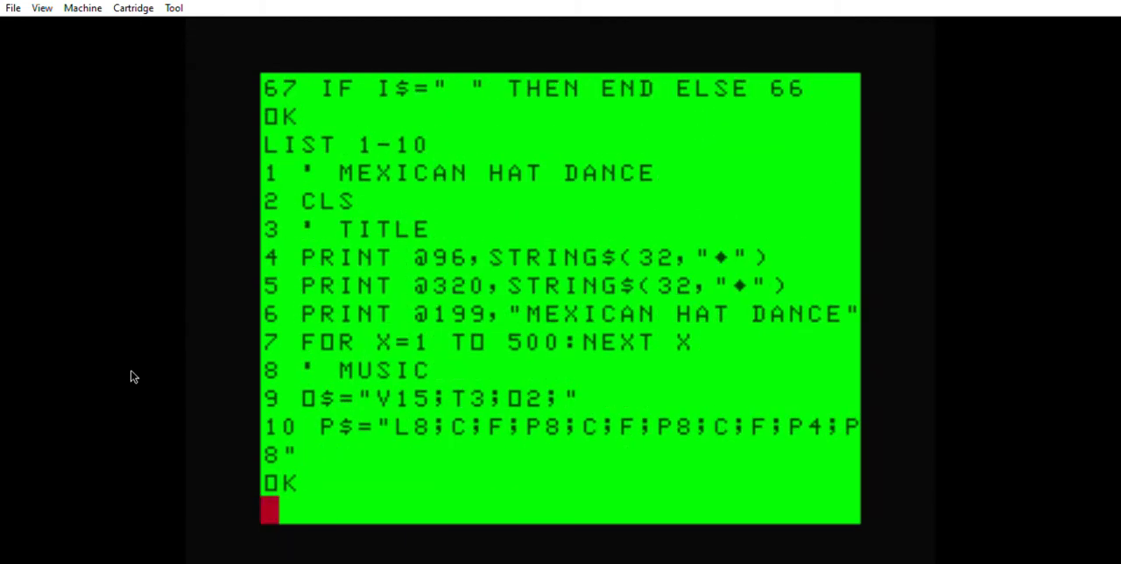
List the full renumbered program, letting it scroll through to line 67.
text(LIST)
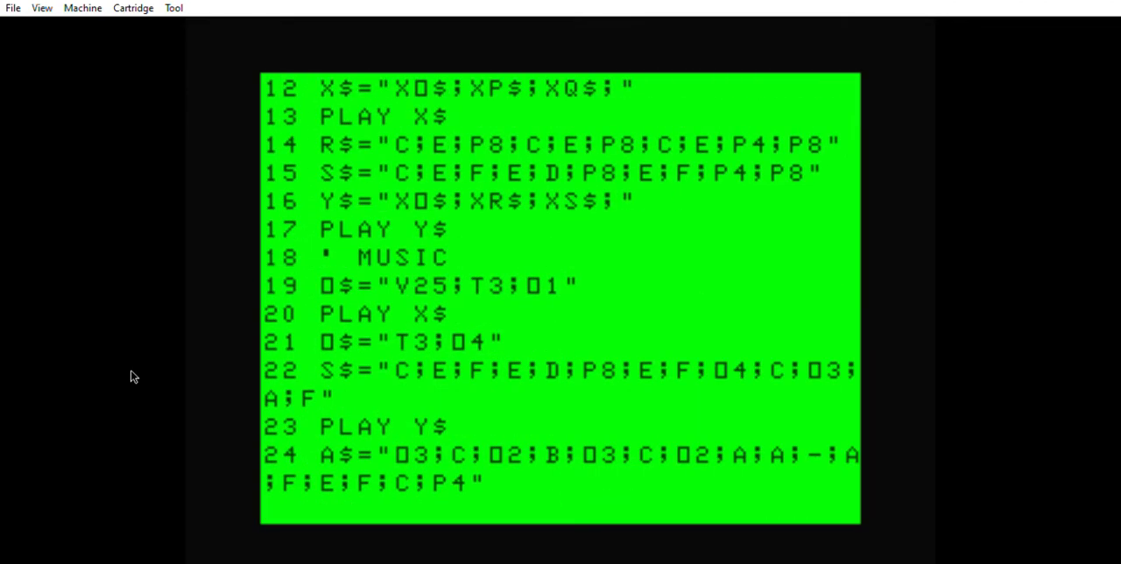
scroll(down, 3)
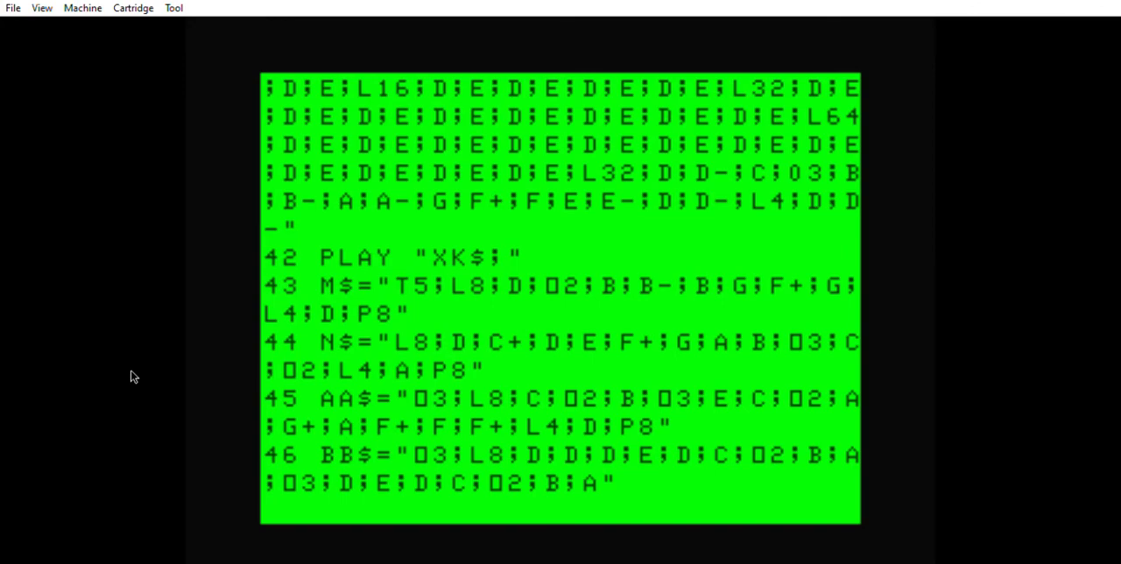
mouse_move(245, 200)
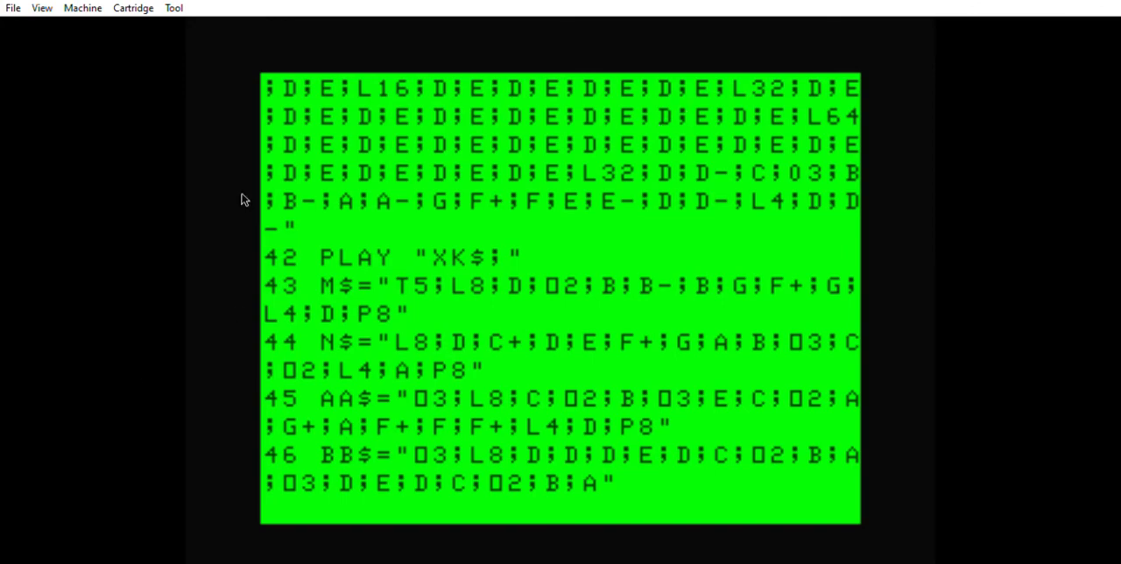
scroll(down, 3)
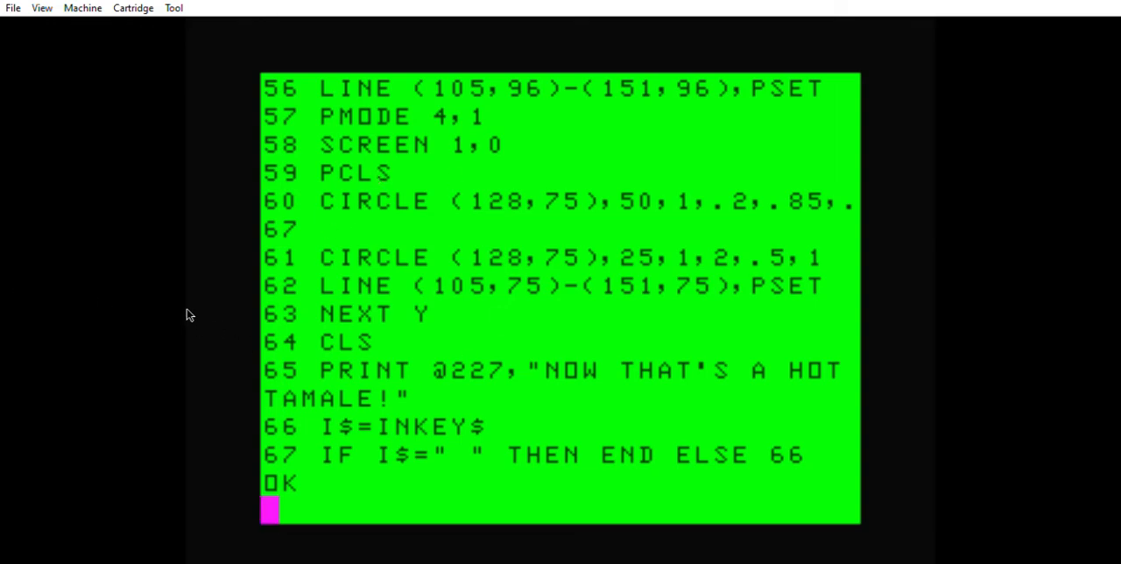
mouse_move(114, 307)
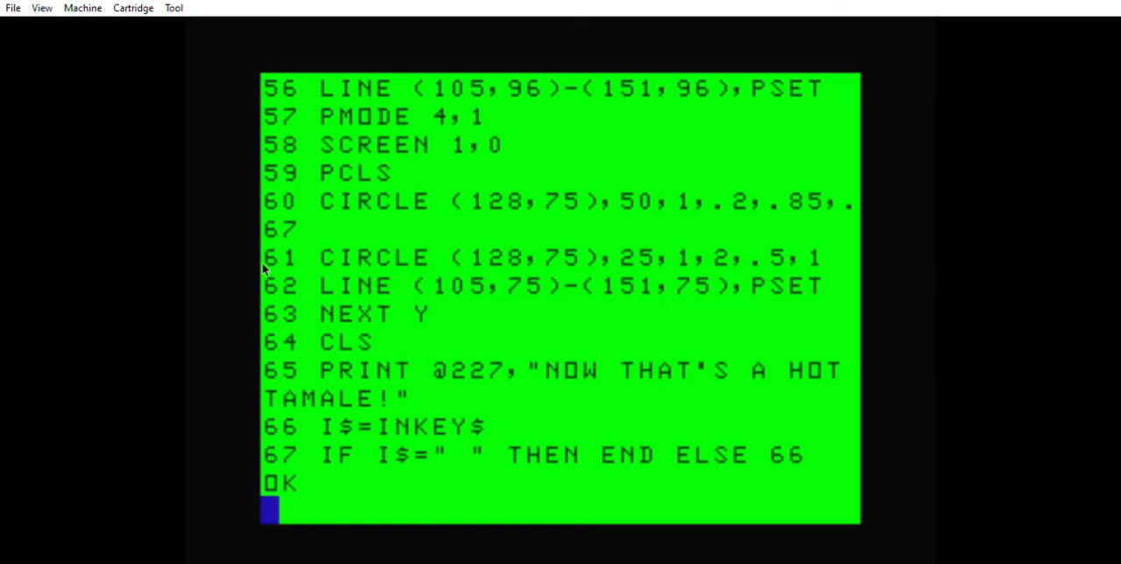
mouse_move(165, 305)
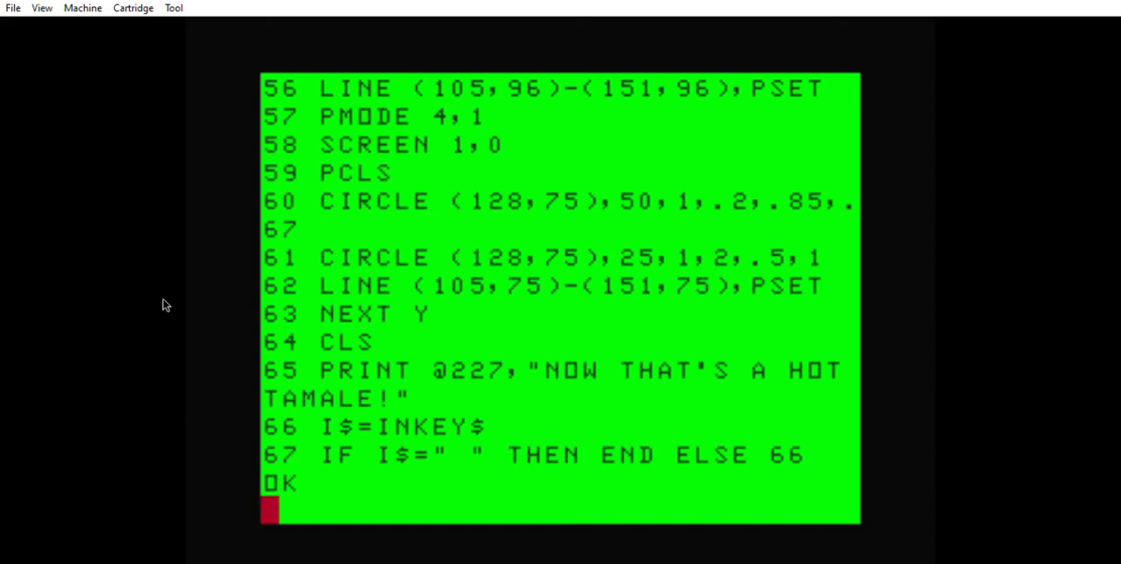
mouse_move(98, 343)
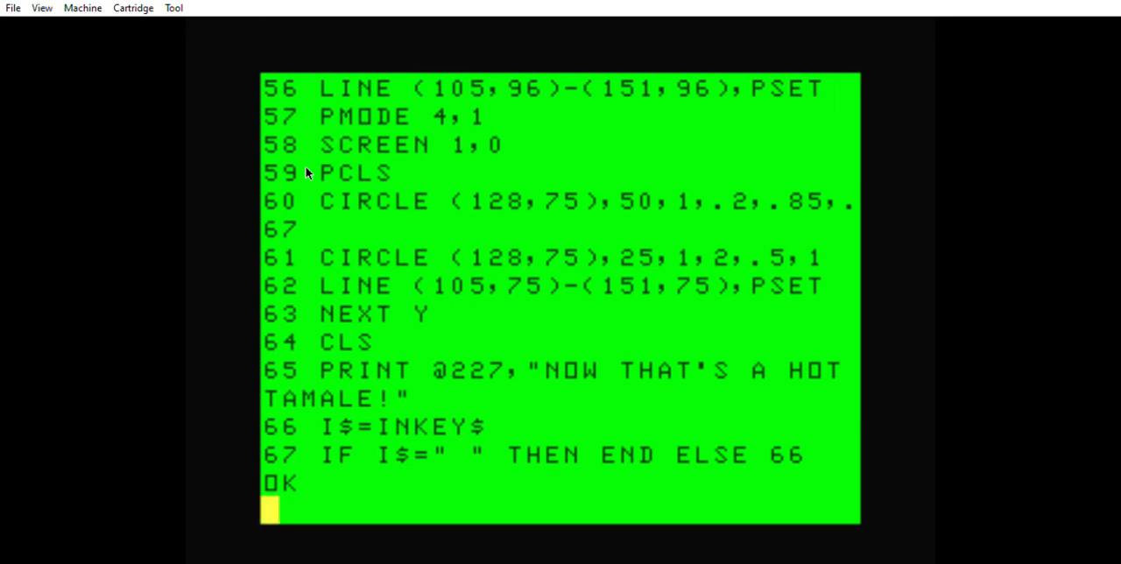
mouse_move(3, 319)
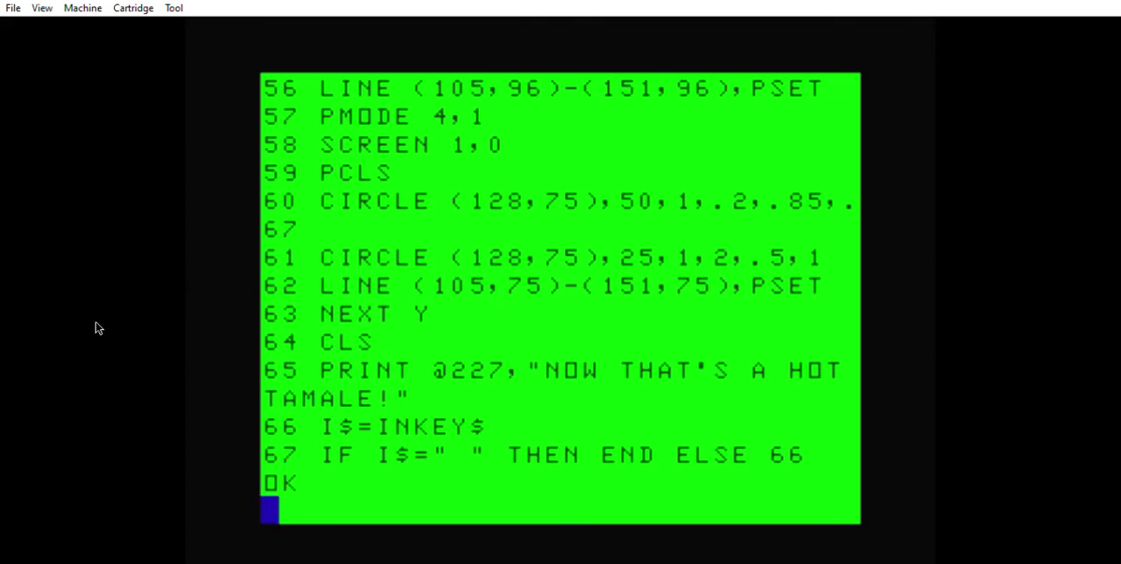
mouse_move(130, 330)
text(LIST 1-10)
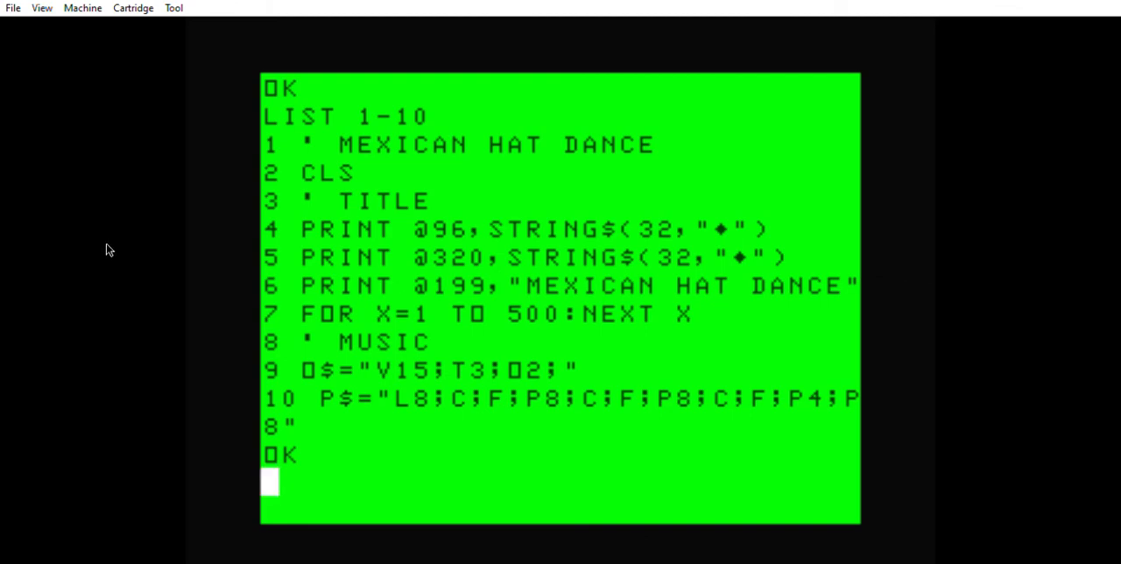
Enter RUN at the OK prompt to start the program.
text(R)
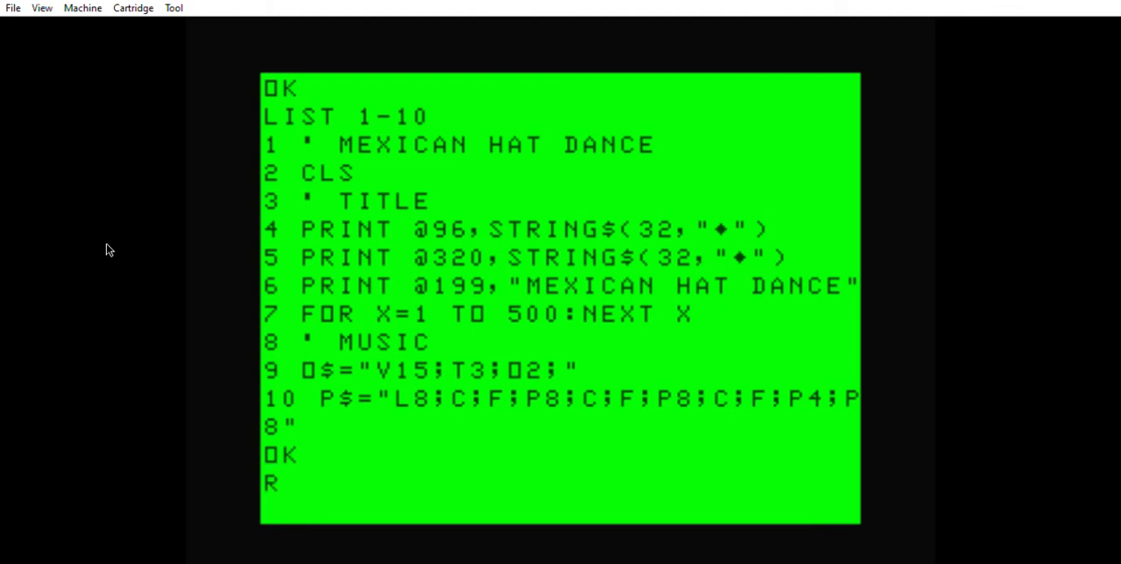
text(UN)
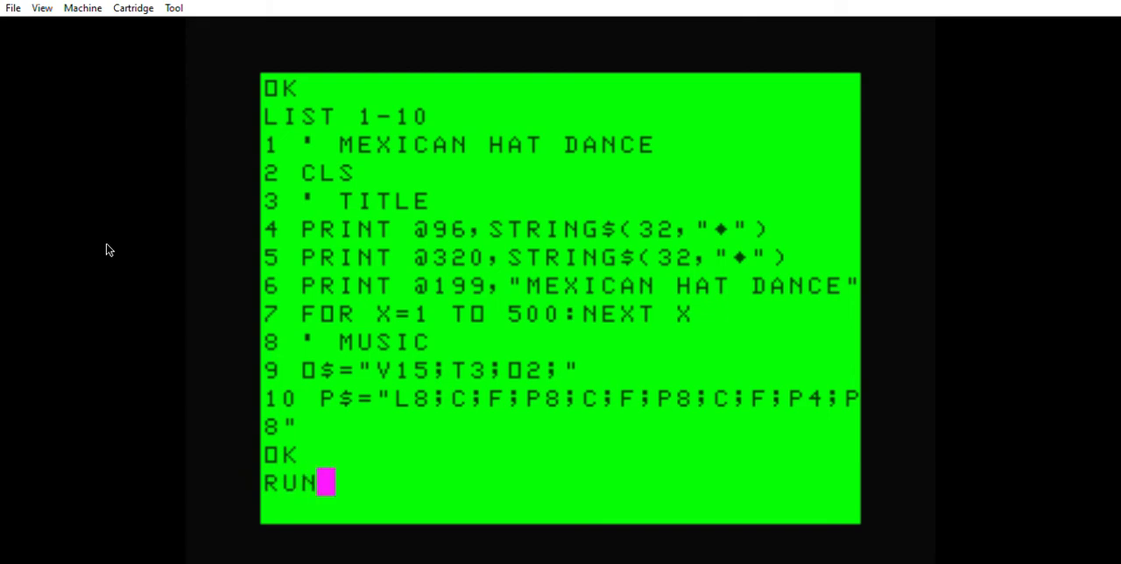